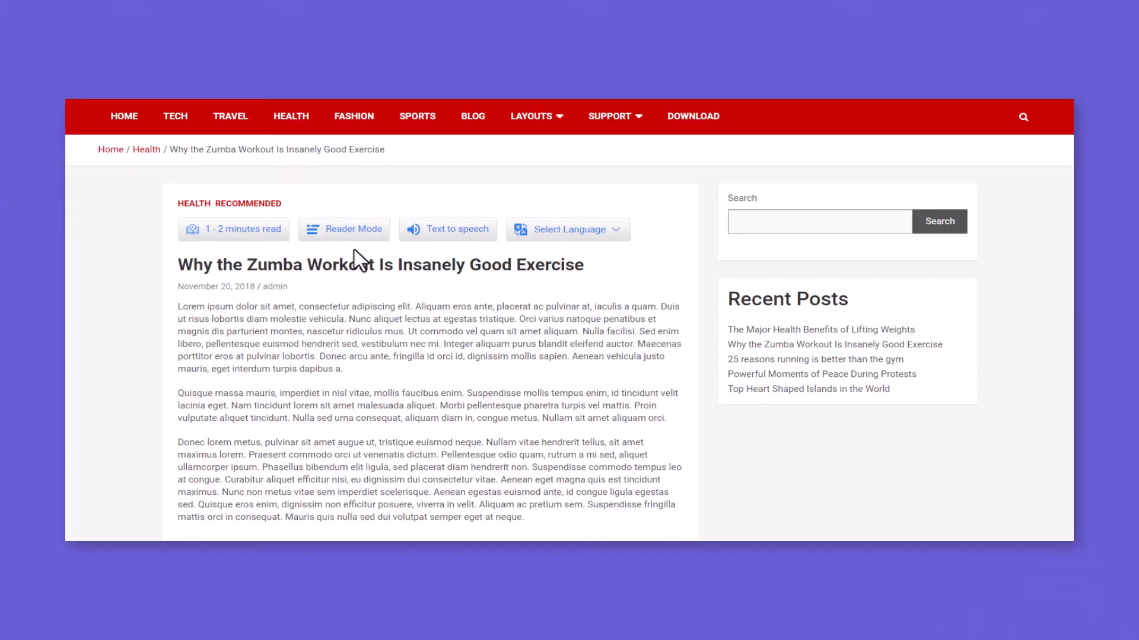
Step: Switch the running post to reader view and scroll down past the photo
left_click(343, 229)
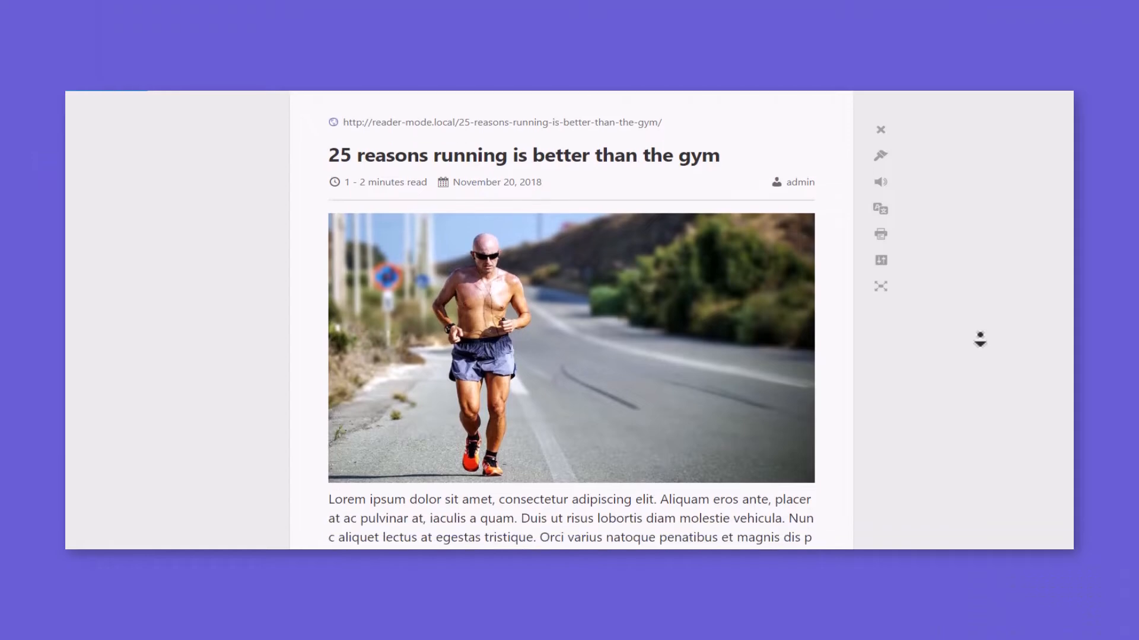
scroll("down", 3)
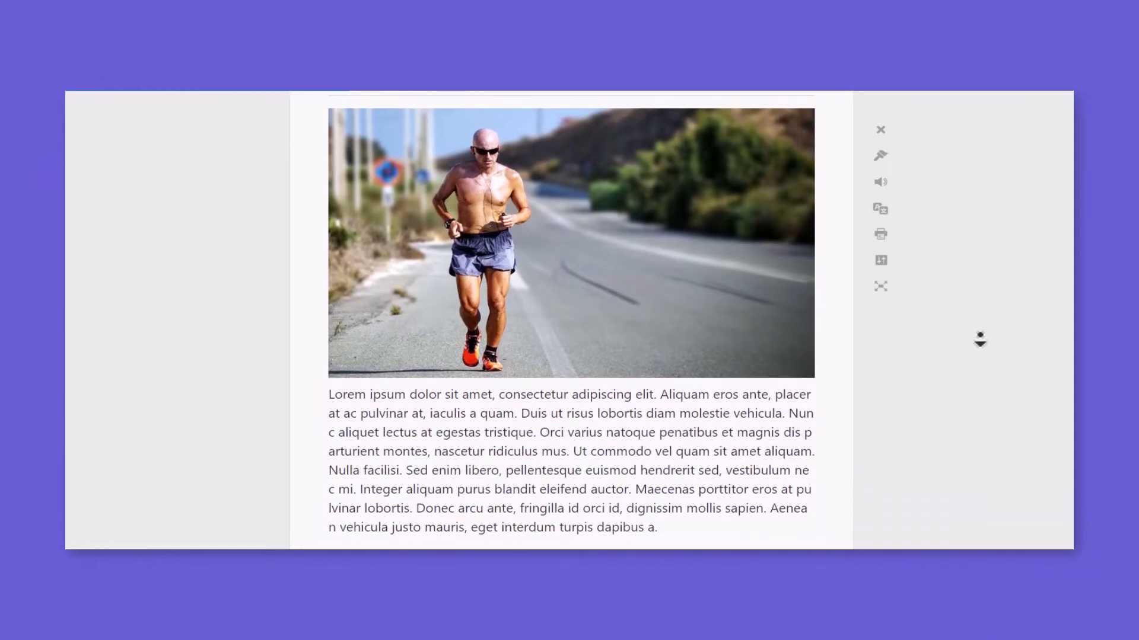
scroll("down", 3)
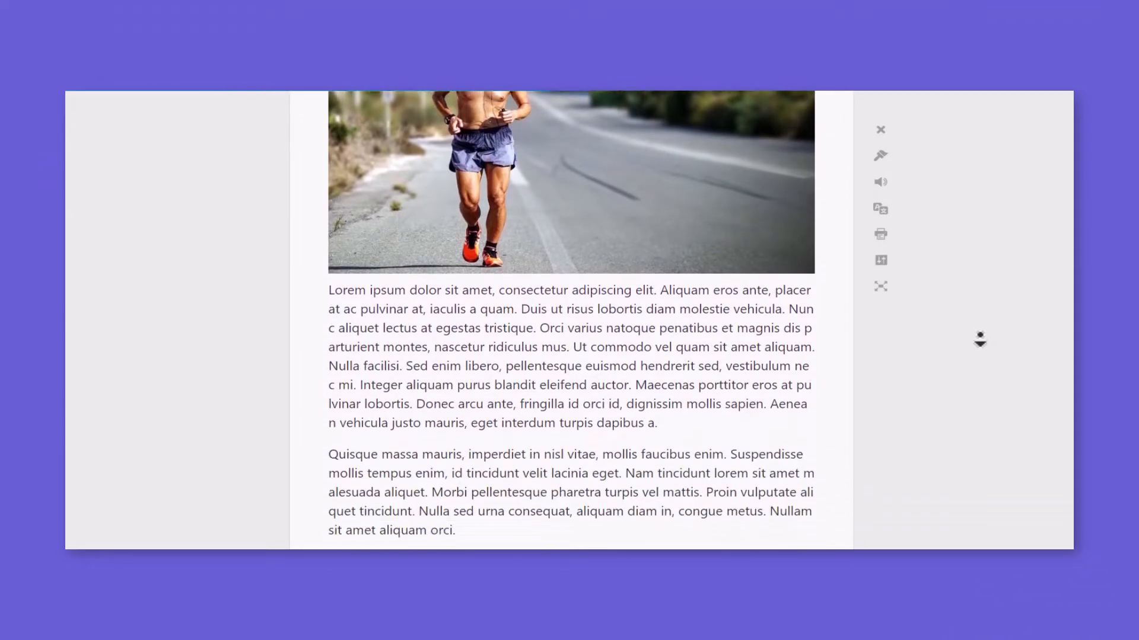
scroll("down", 3)
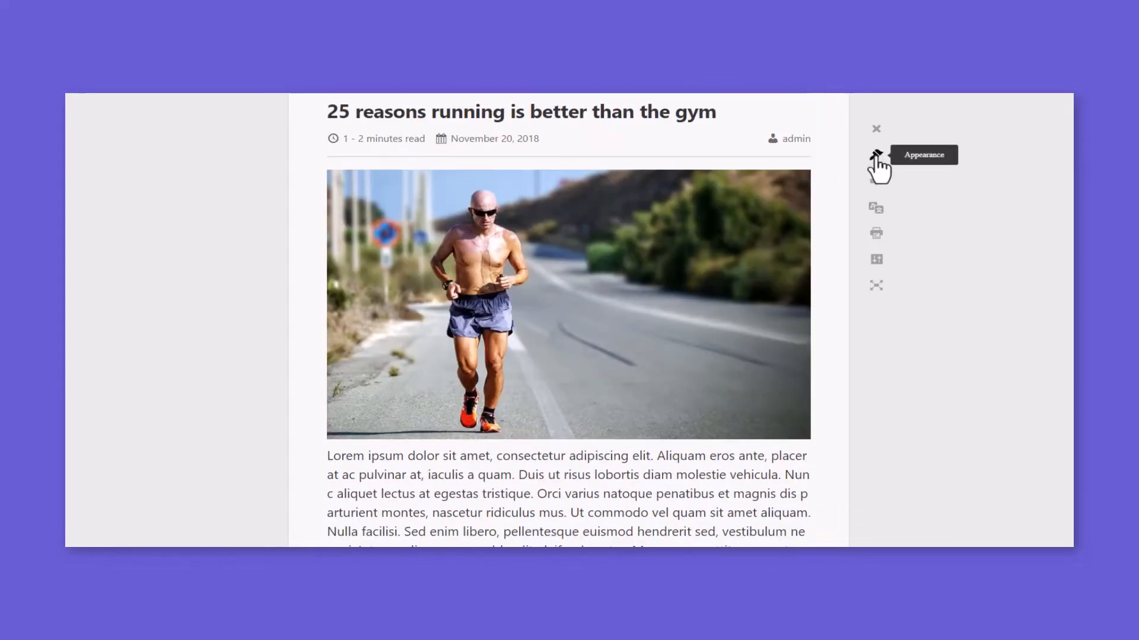
Step: Set Content Width to Large in the reader view's Appearance settings
left_click(876, 154)
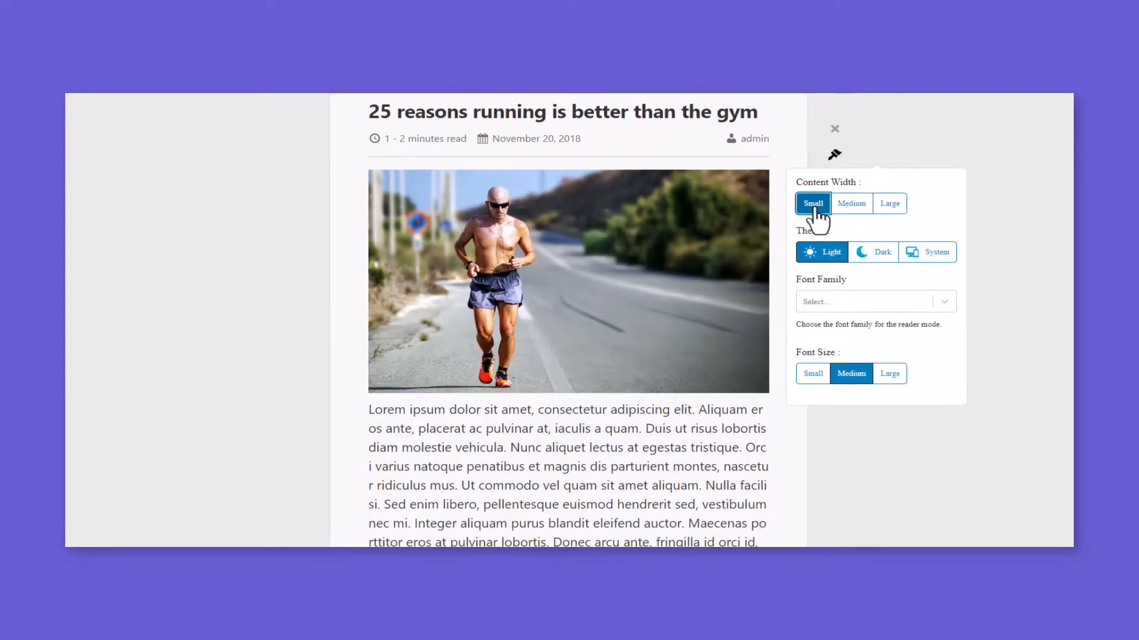
left_click(890, 204)
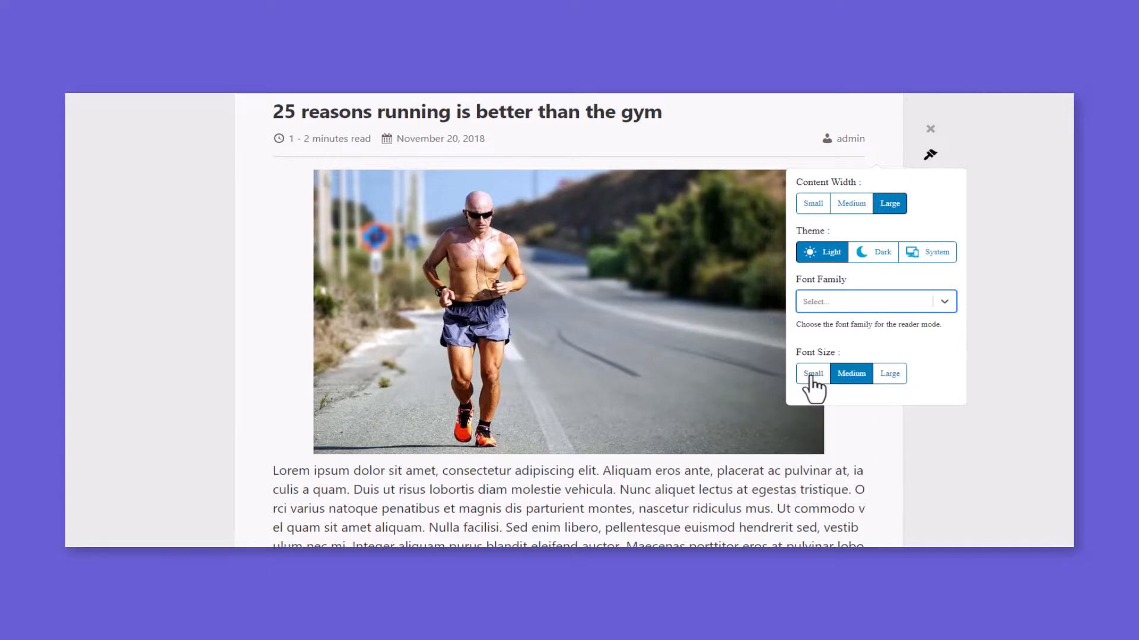
mouse_move(889, 377)
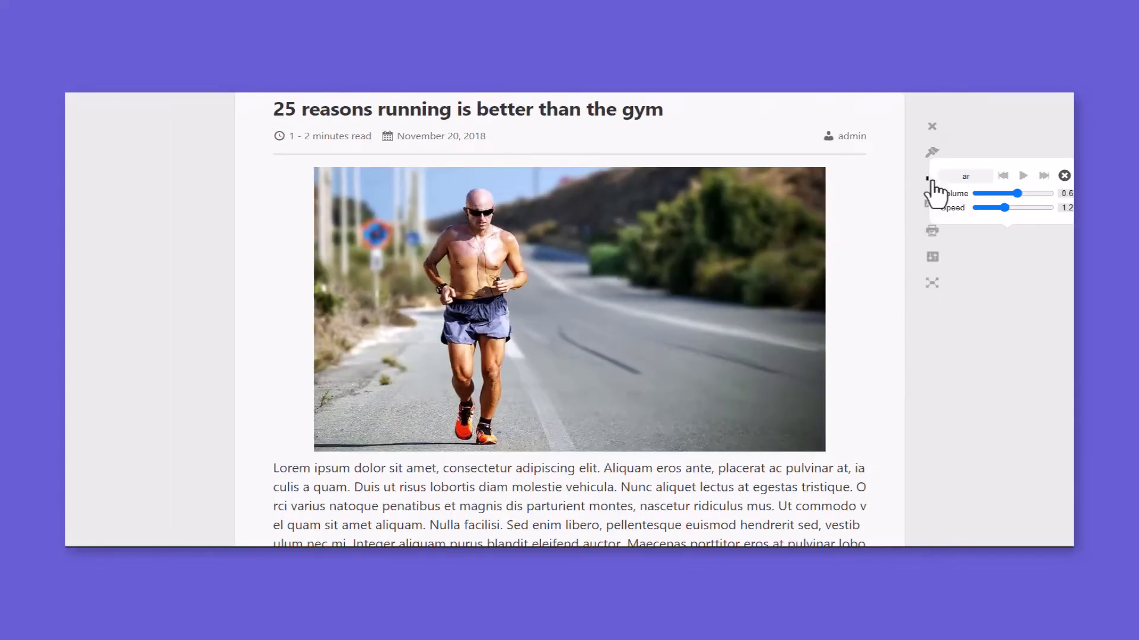
Step: Close the read-aloud controls, try Translate, then open and cancel the print preview
left_click(964, 175)
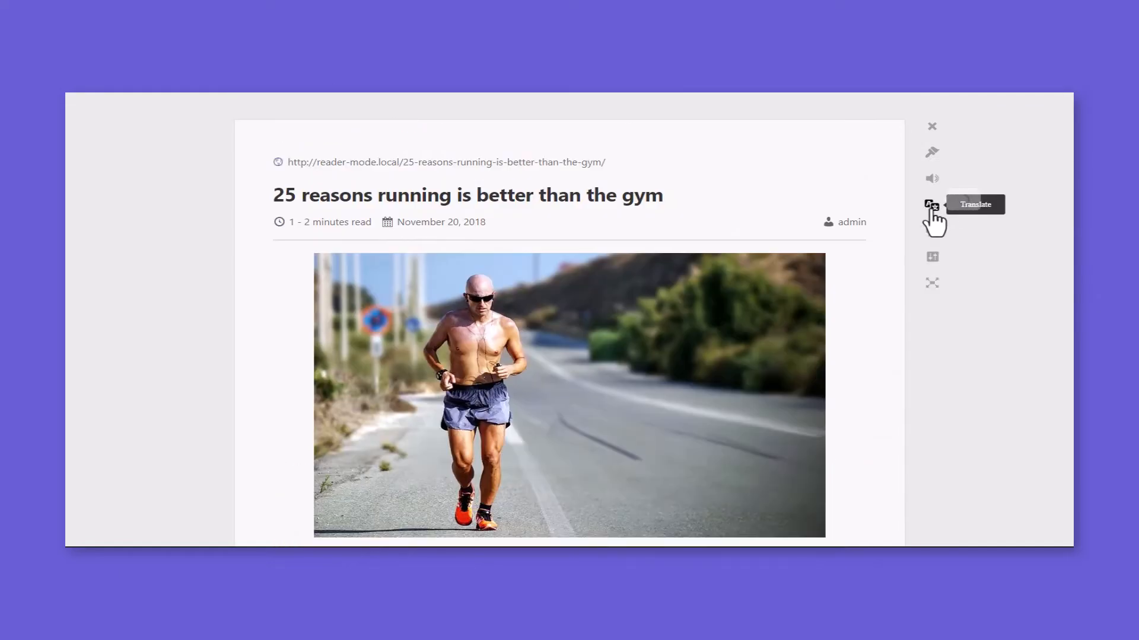
left_click(931, 204)
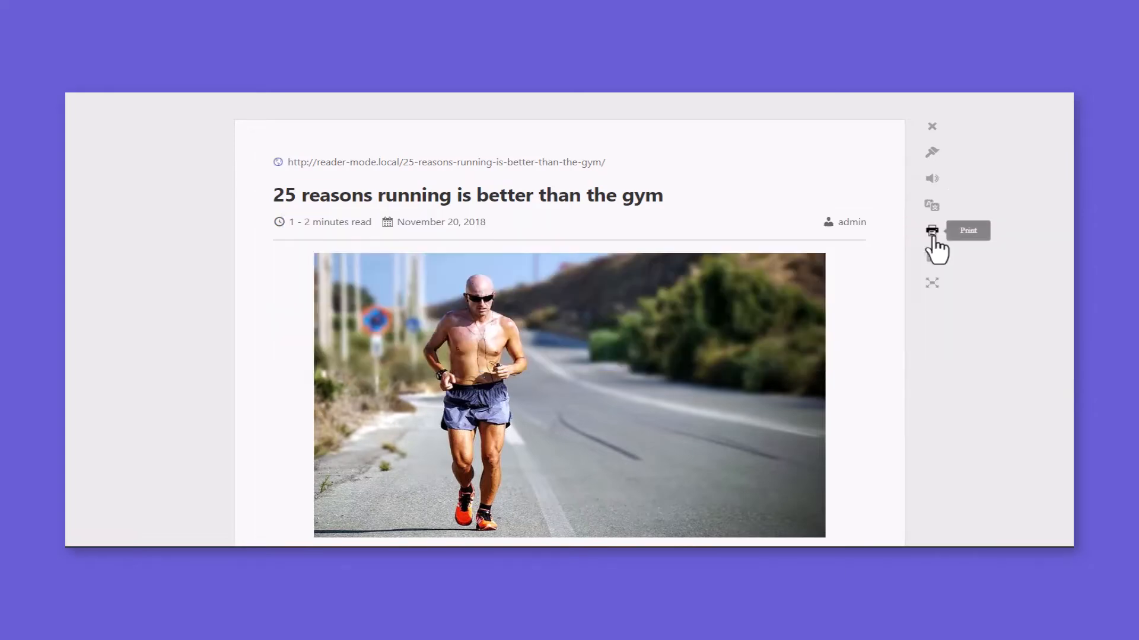
left_click(931, 231)
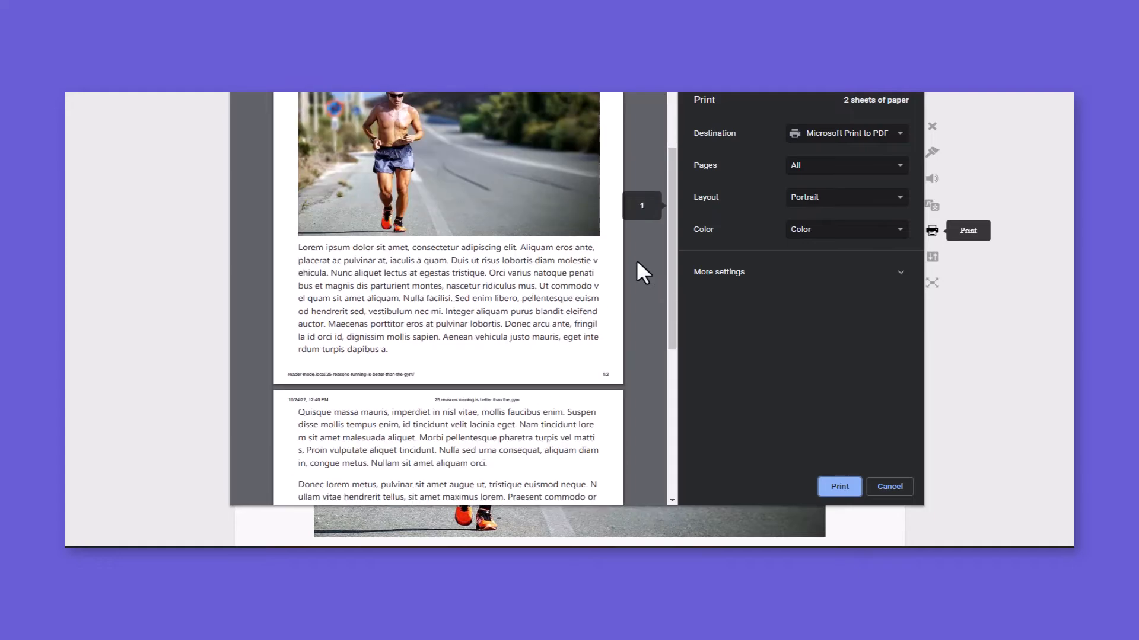
left_click(889, 486)
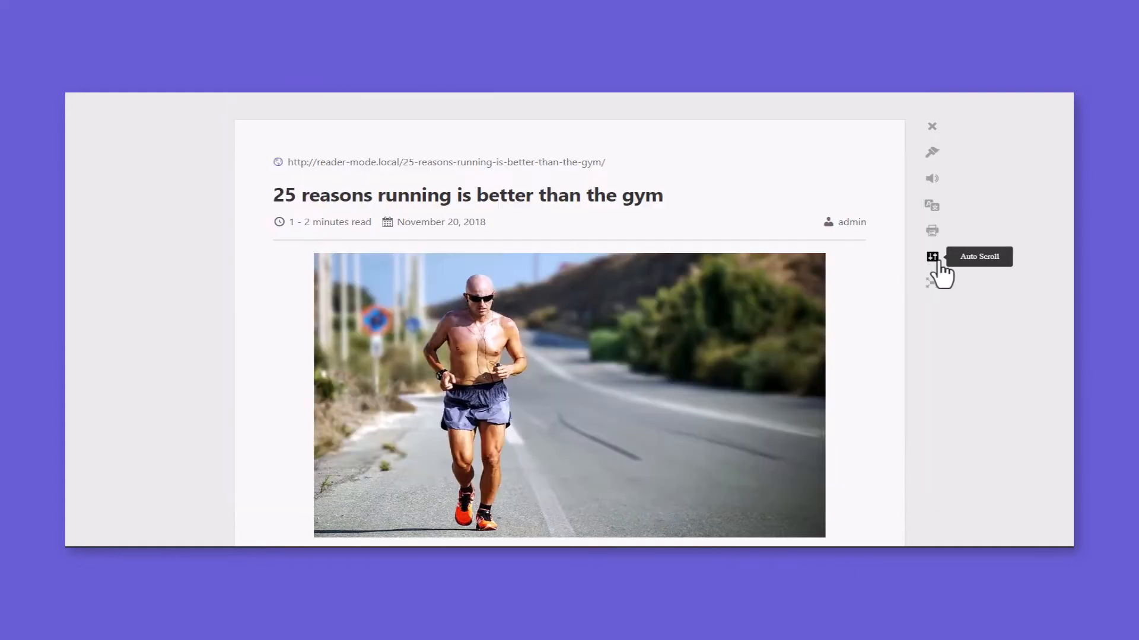
Step: Turn on Auto Scroll and follow the article down to its last paragraph
left_click(931, 256)
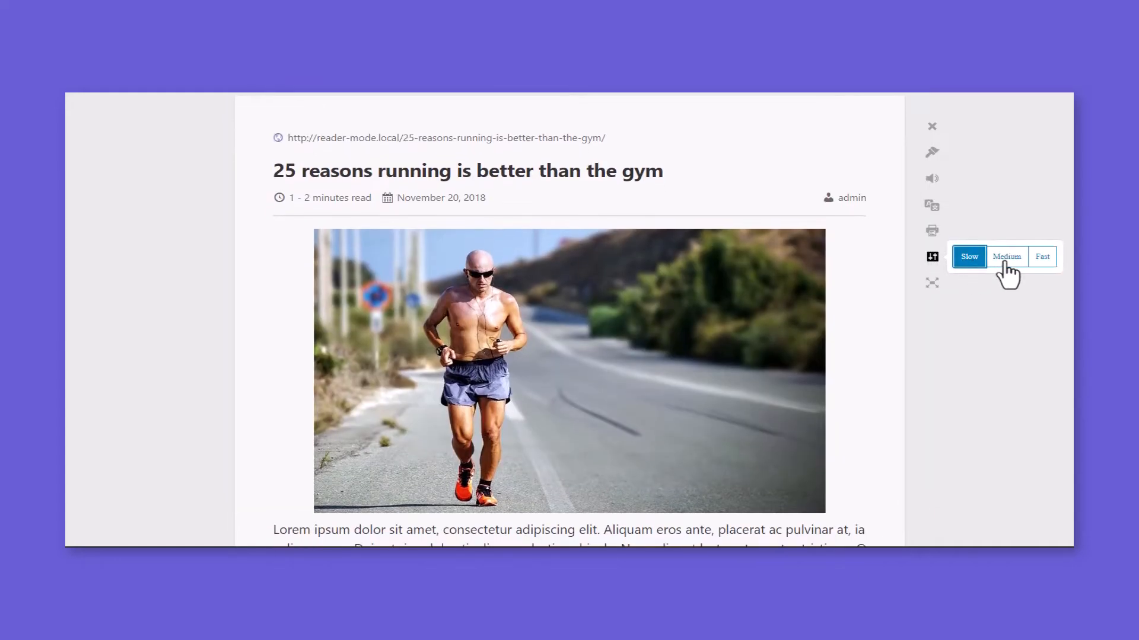
scroll("down", 3)
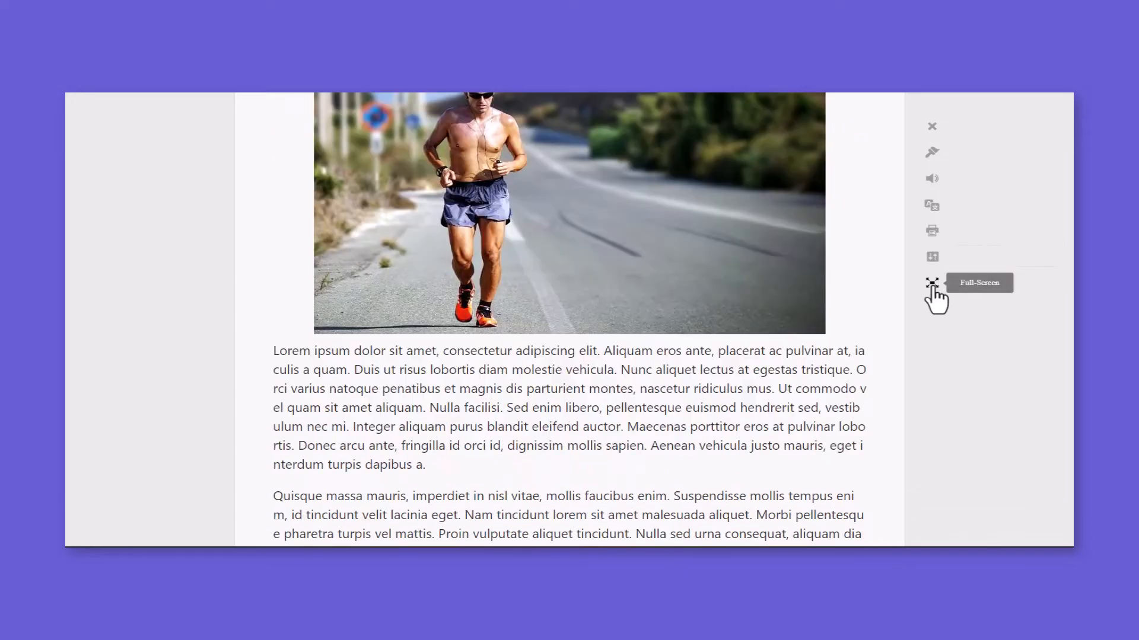
scroll("down", 3)
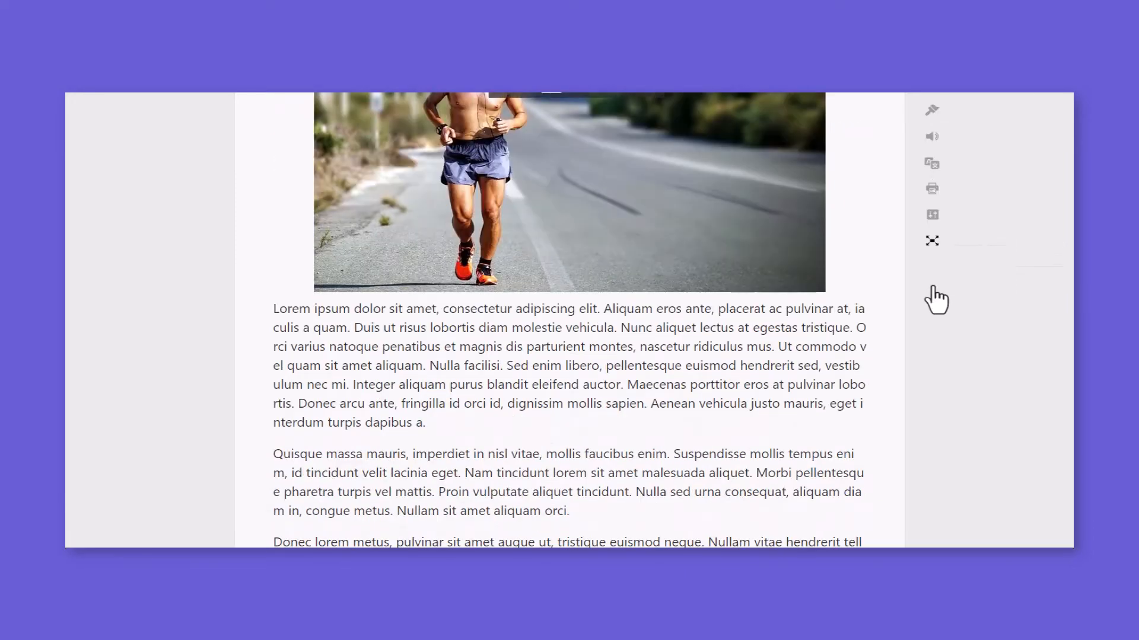
scroll("down", 3)
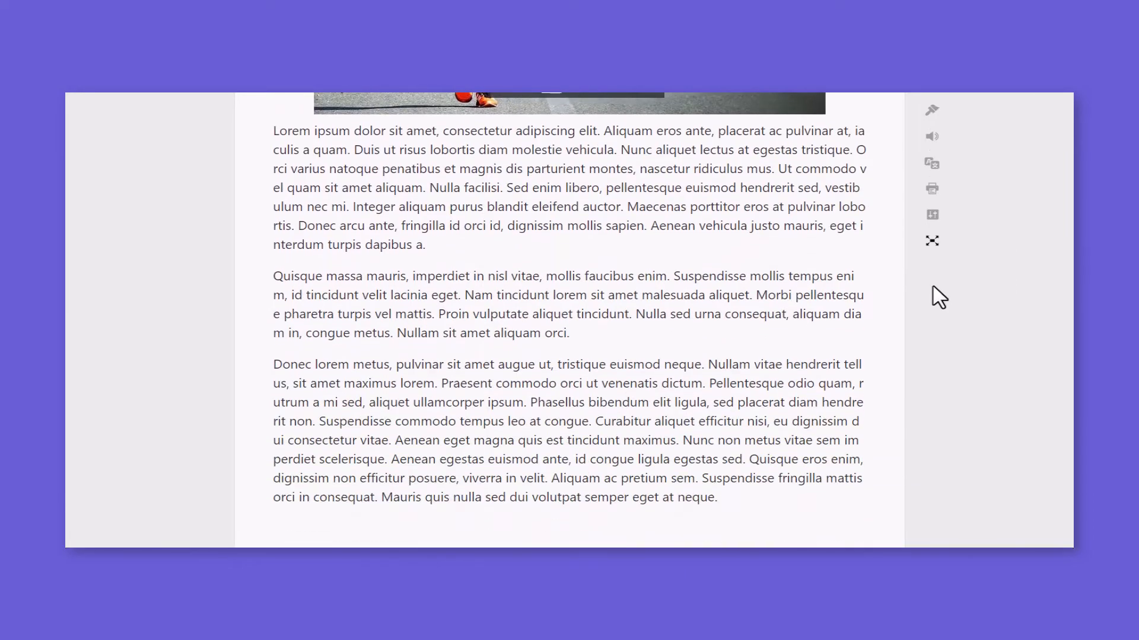
scroll("up", 3)
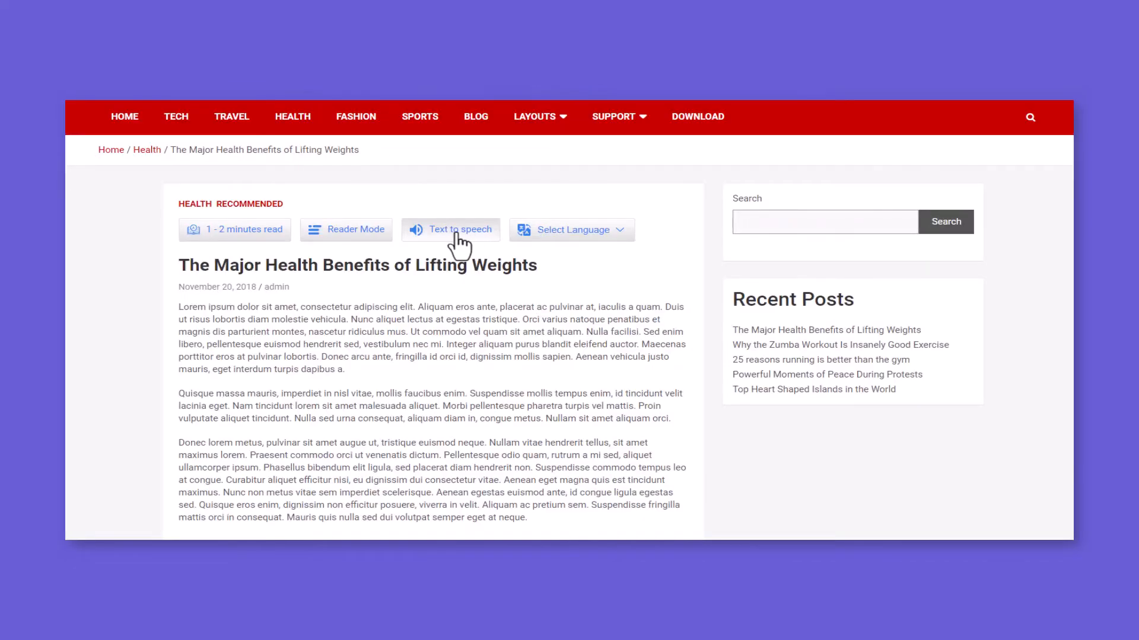
Step: Bring up text-to-speech controls and browse the list of reading voices
left_click(450, 229)
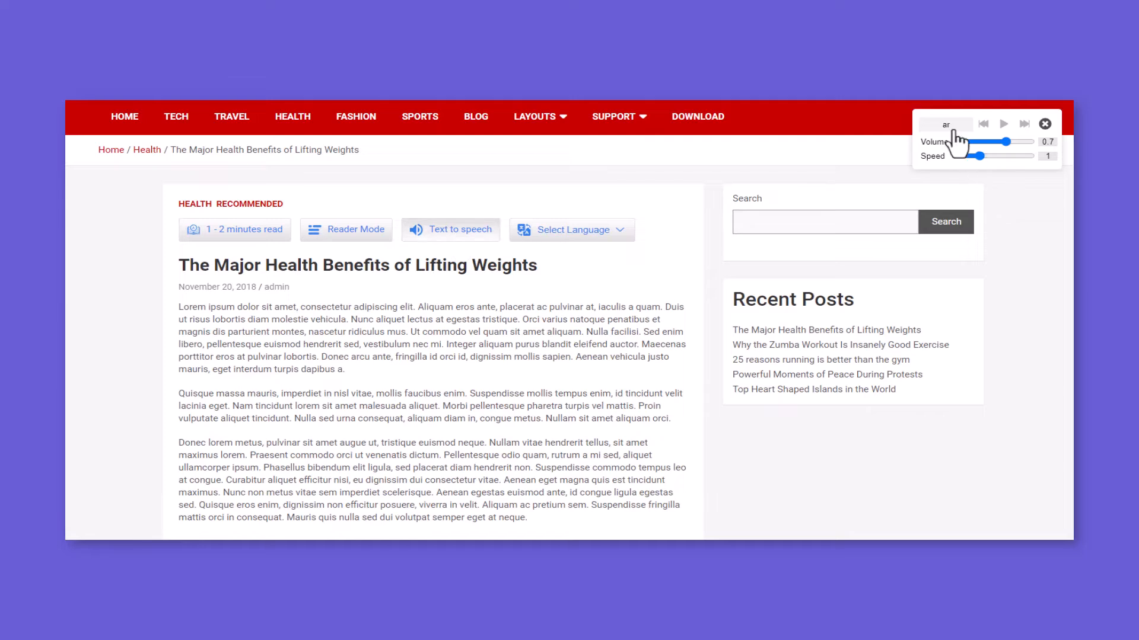
left_click(945, 124)
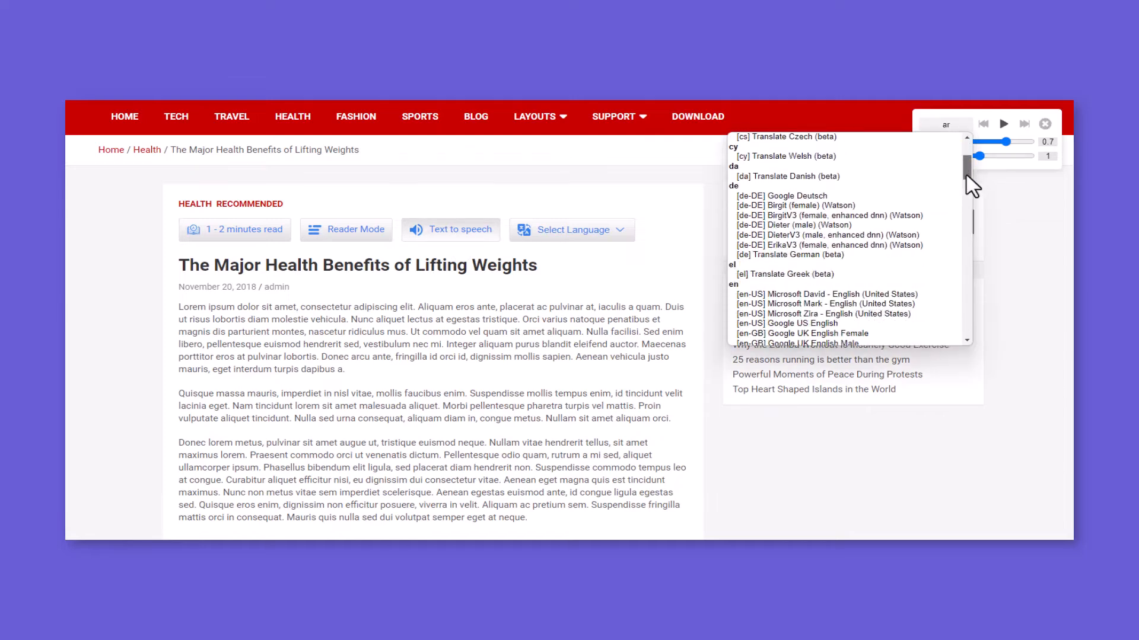
scroll("down", 3)
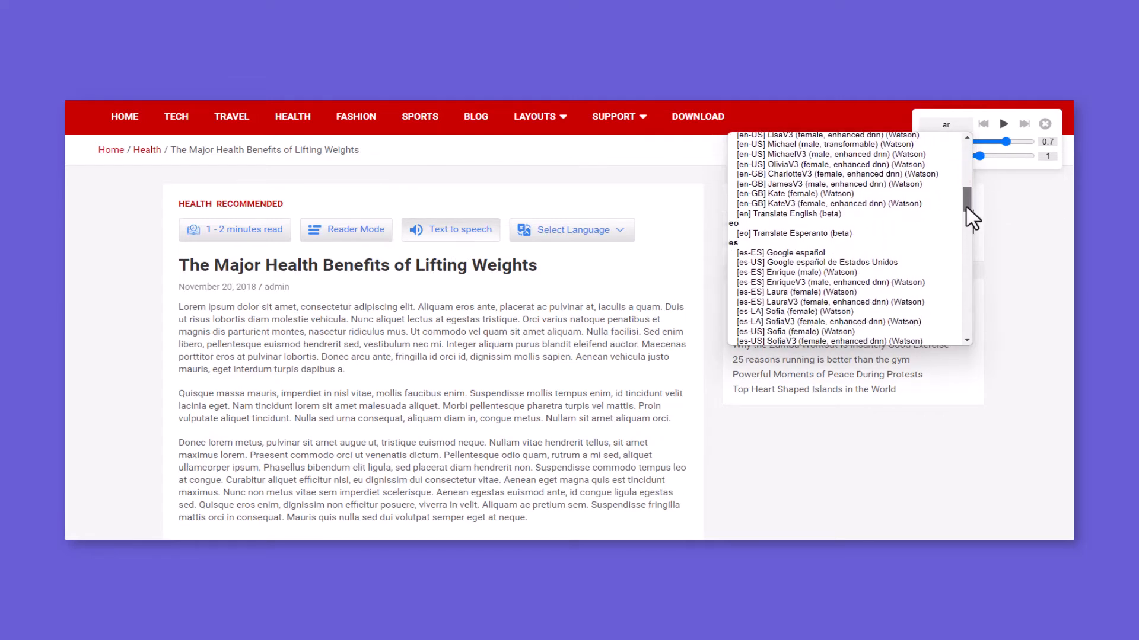
scroll("down", 3)
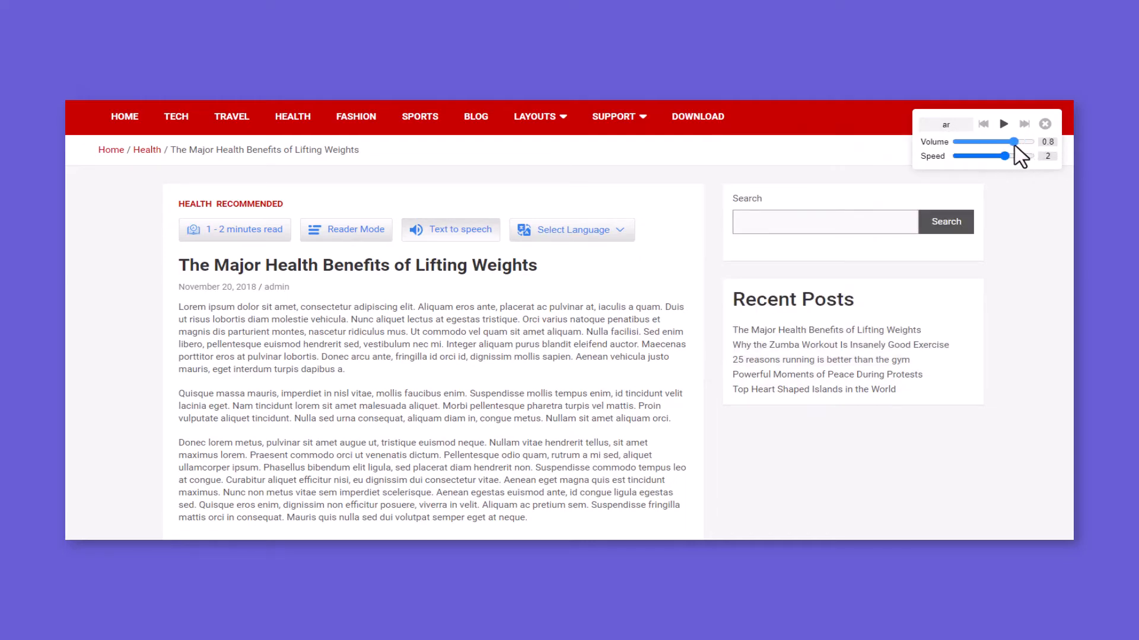
Step: Translate the Top Heart Shaped Islands post into French via Select Language
left_click(572, 227)
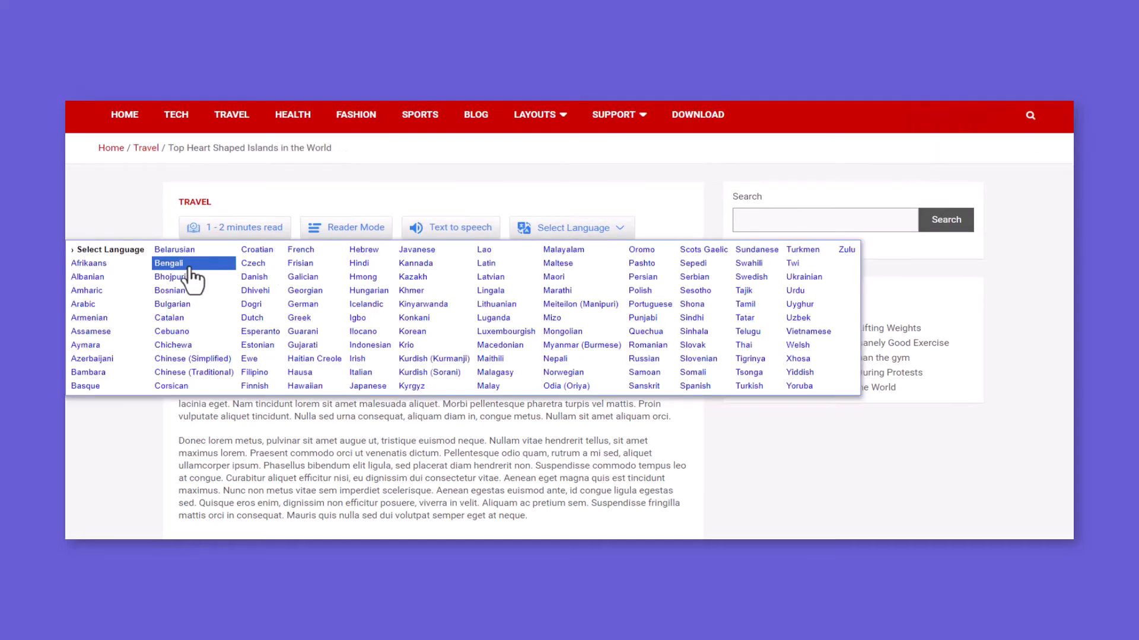
left_click(301, 249)
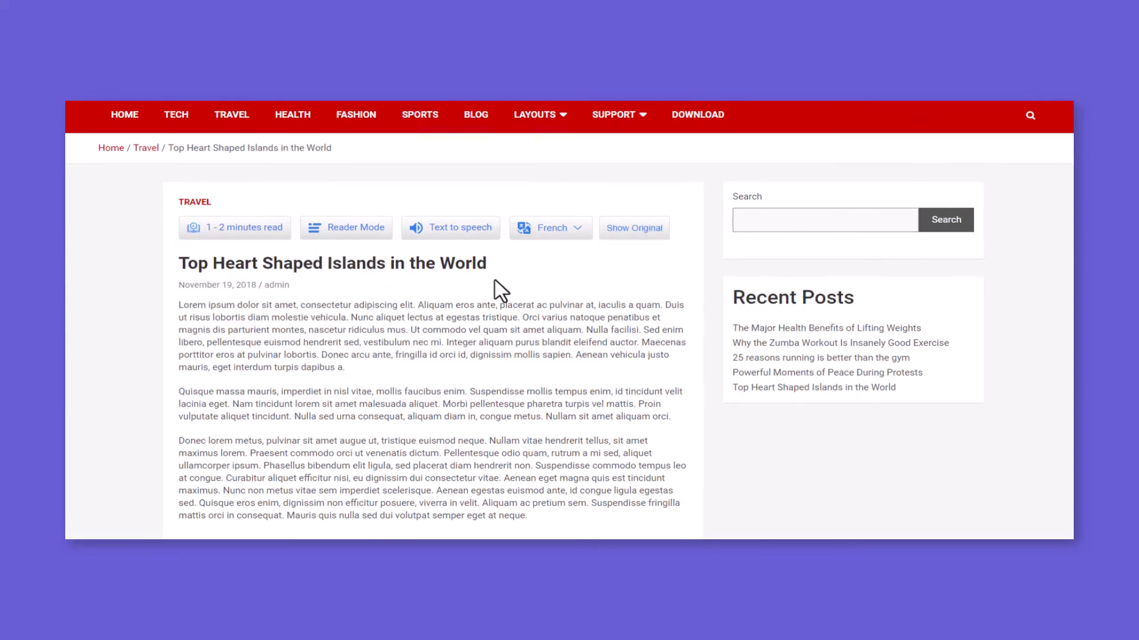
left_click(551, 227)
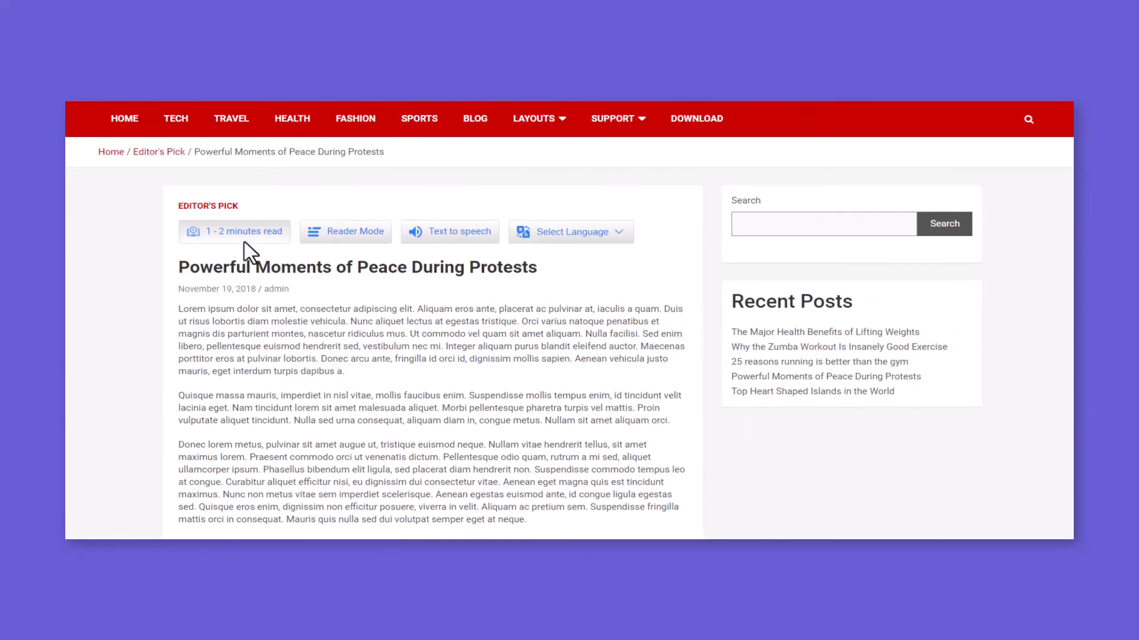
Step: Check the post's estimated reading time, then scroll so the progress bar fills
left_click(234, 230)
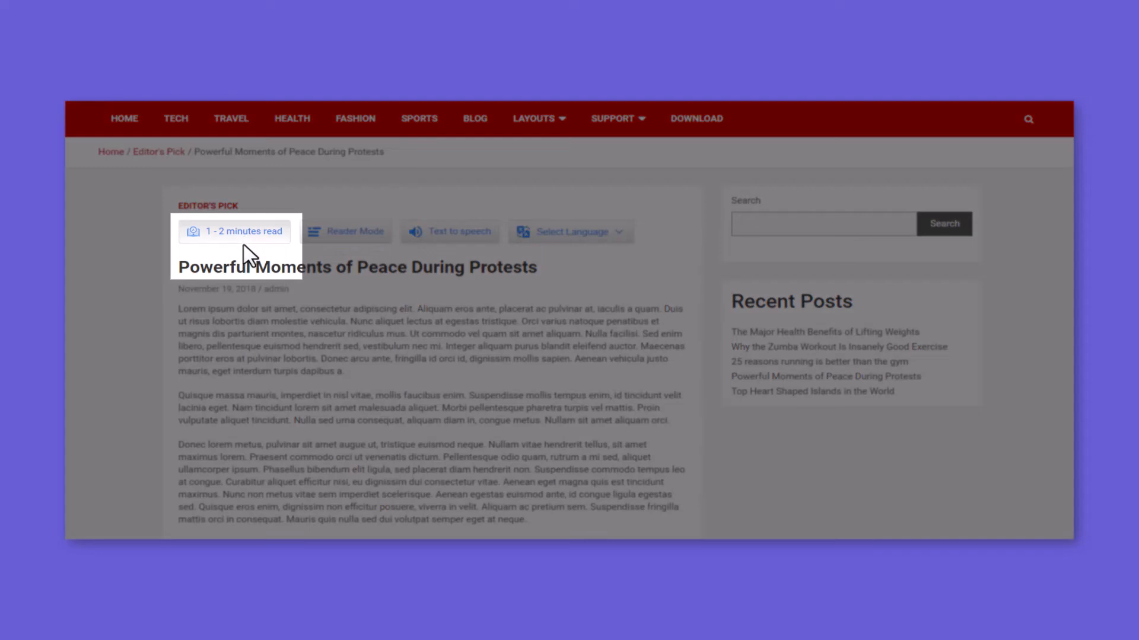
mouse_move(249, 252)
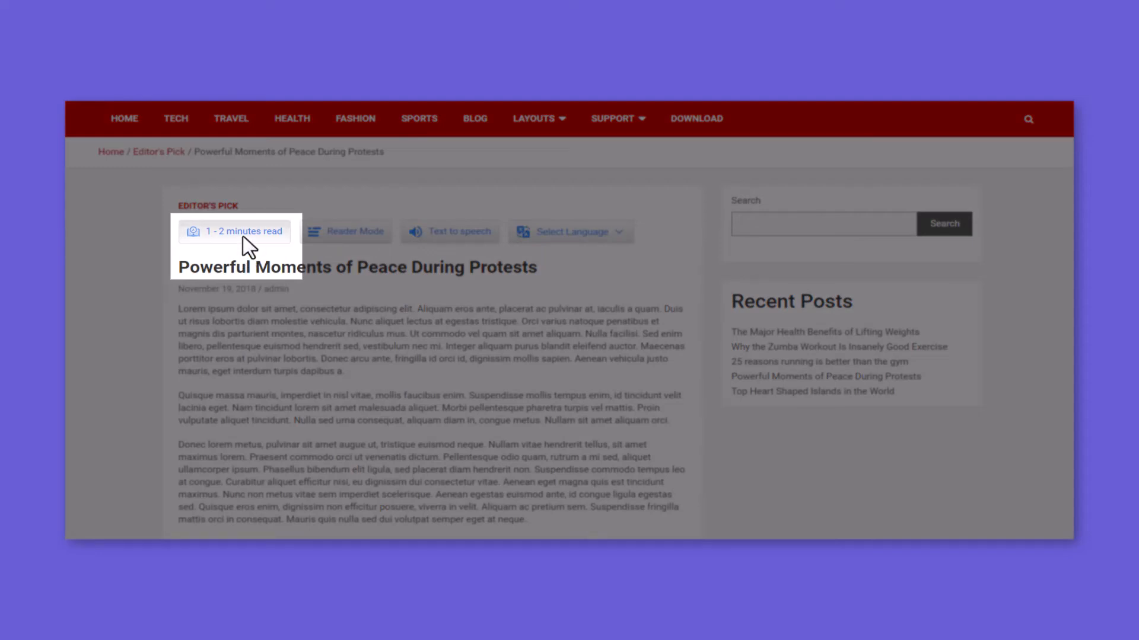
mouse_move(247, 261)
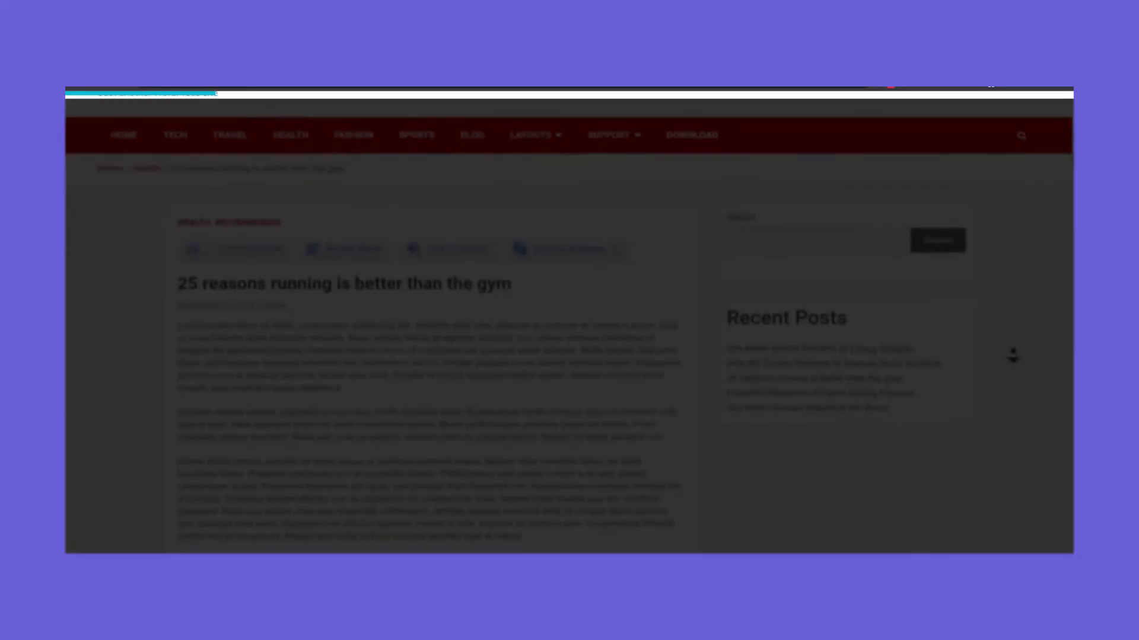
scroll("up", 3)
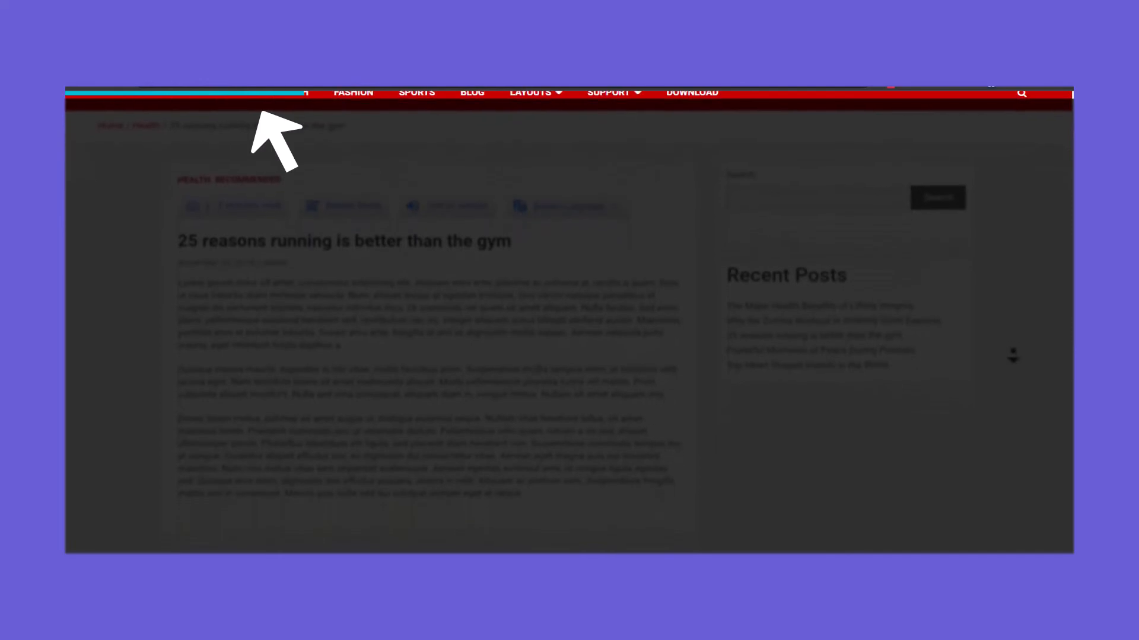